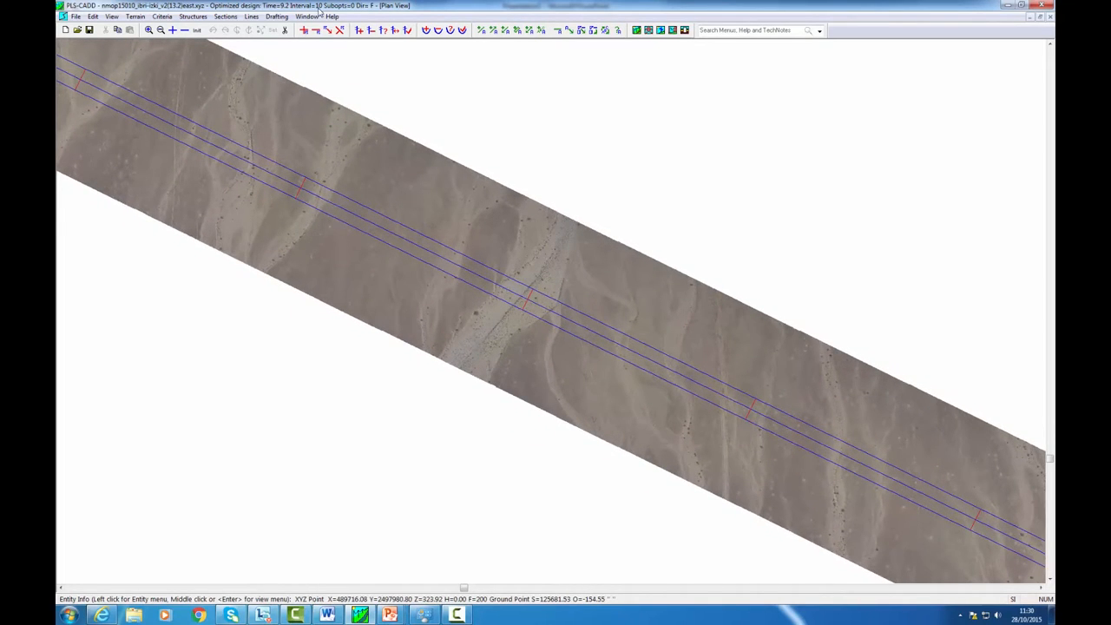
Render the TIN ground triangles coloured by elevation via Terrain > TIN > Display Options
left_click(305, 17)
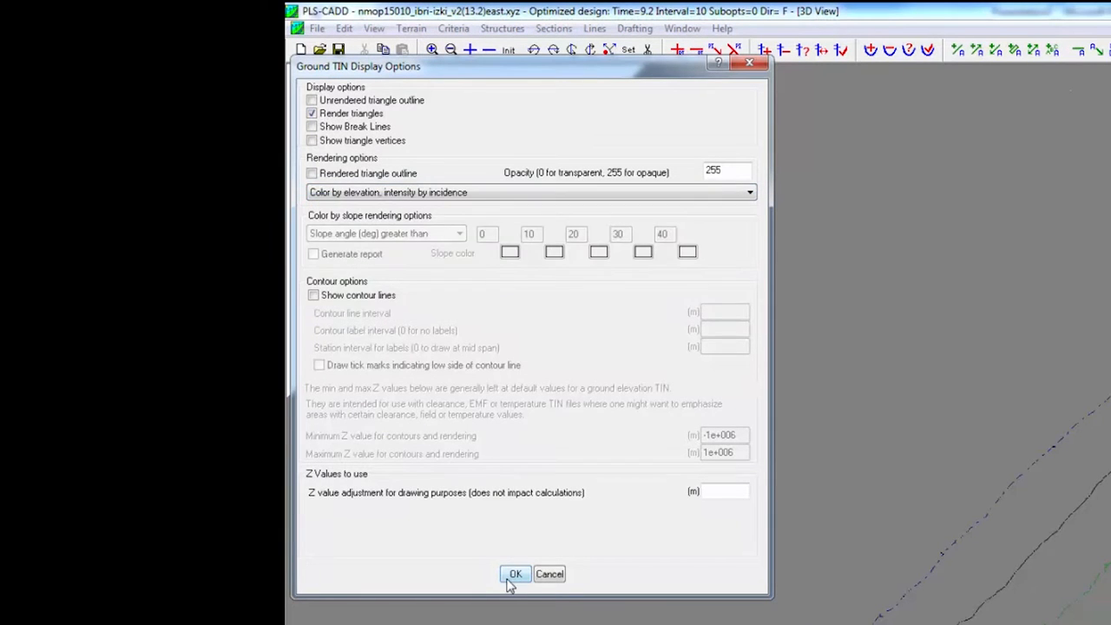
left_click(514, 572)
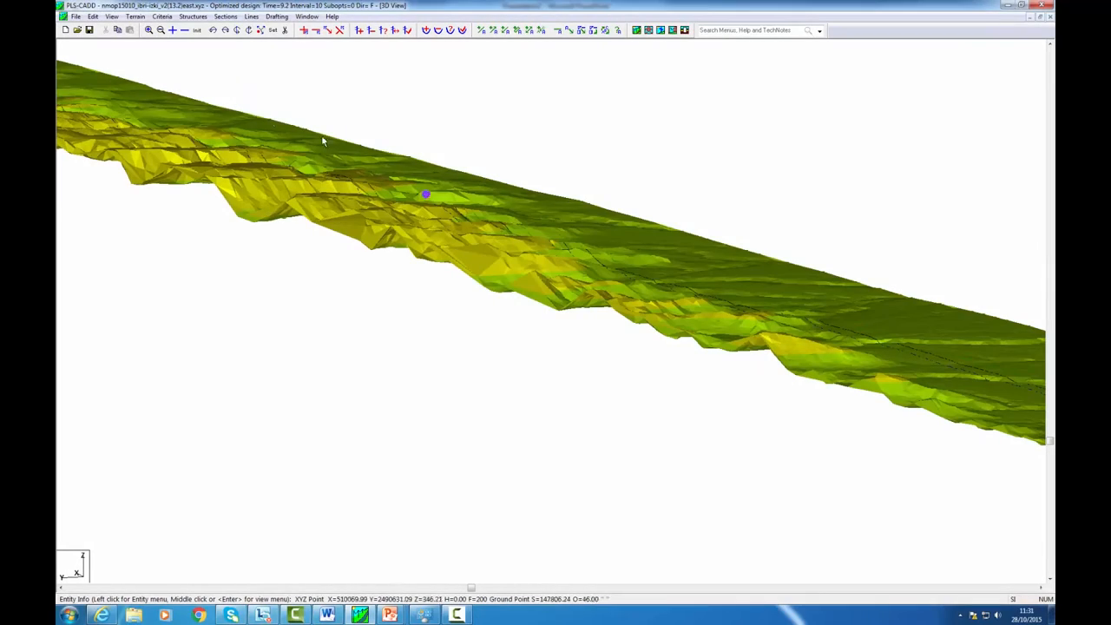
left_click(411, 28)
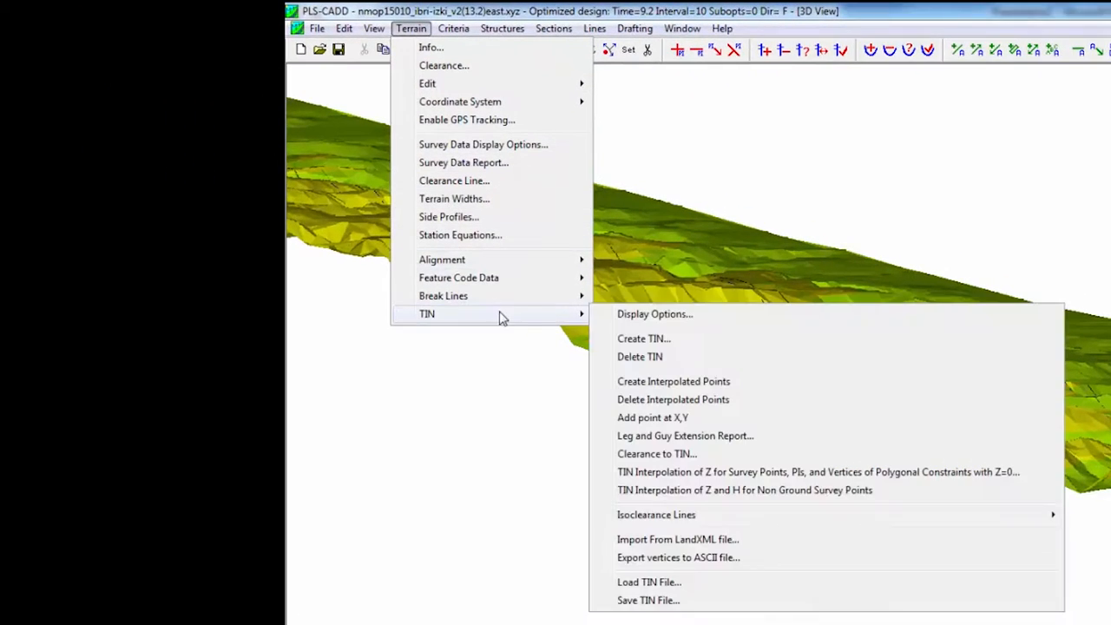
left_click(652, 313)
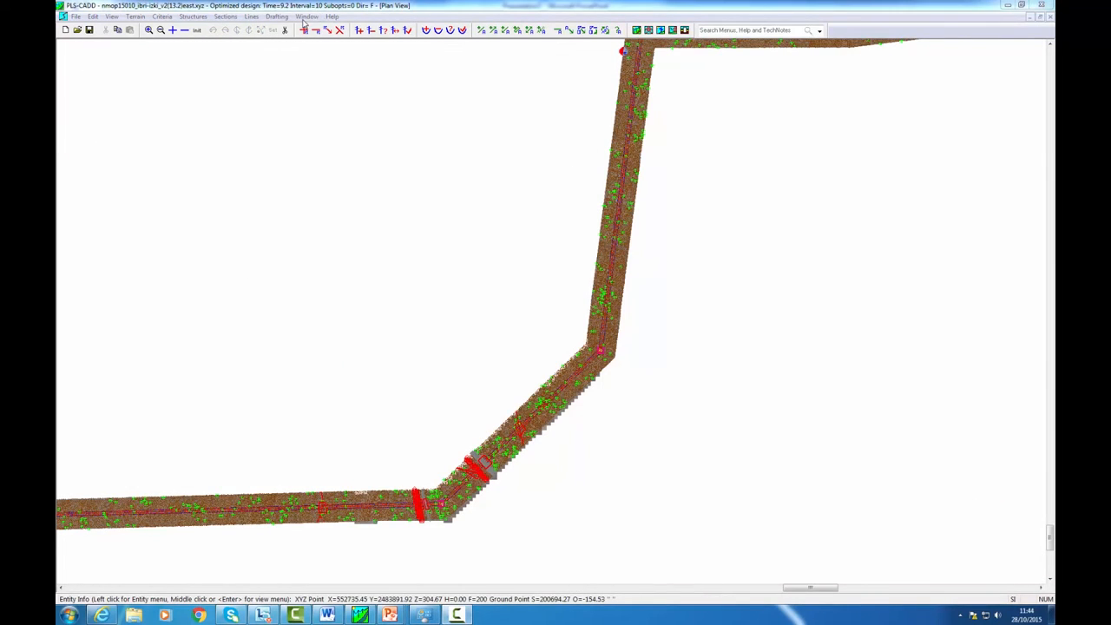
Switch between the Profile View and Plan View windows, ending on the line's profile
left_click(306, 15)
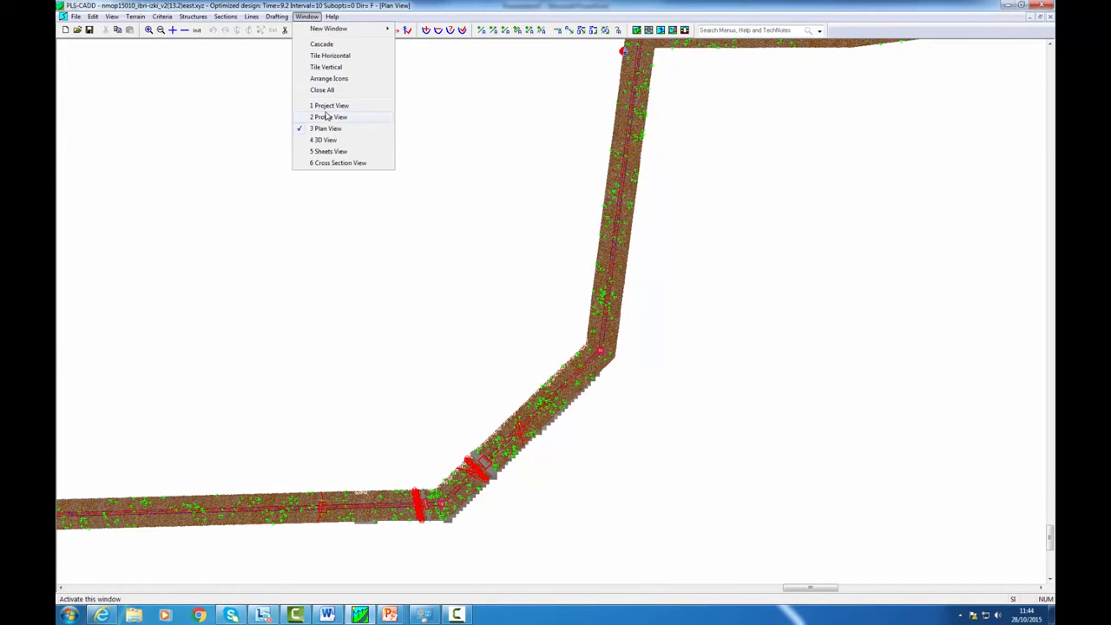
left_click(330, 116)
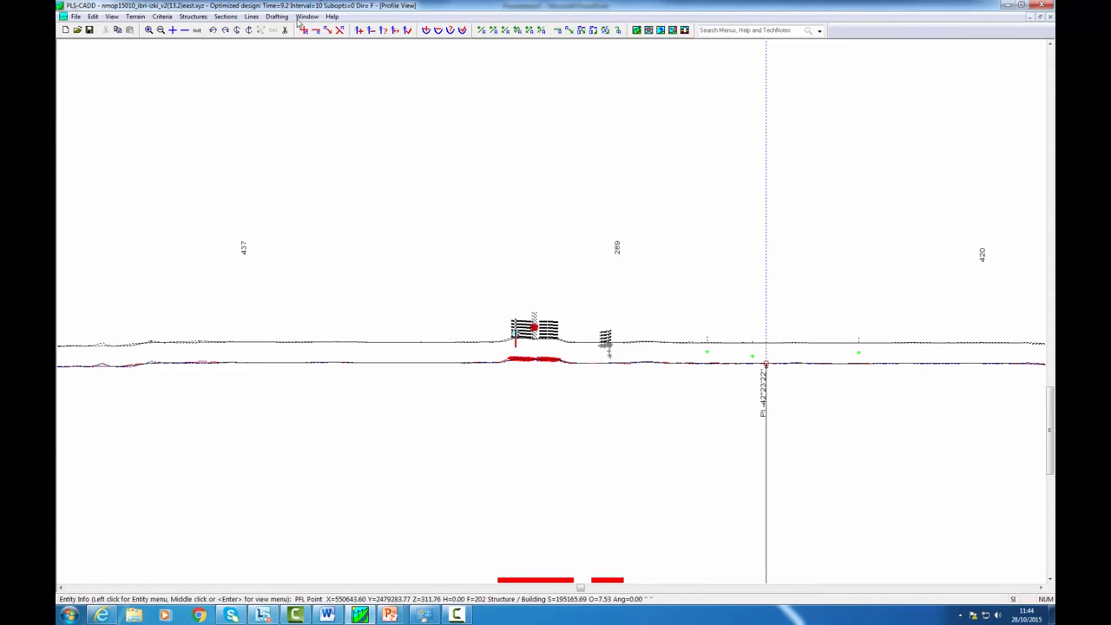
left_click(307, 15)
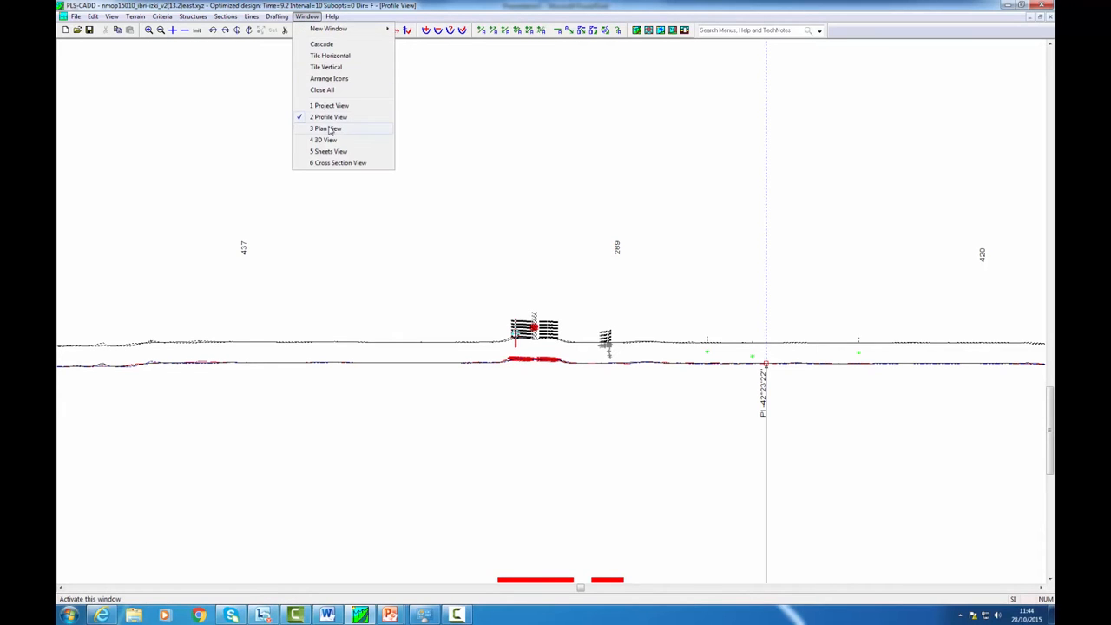
left_click(323, 139)
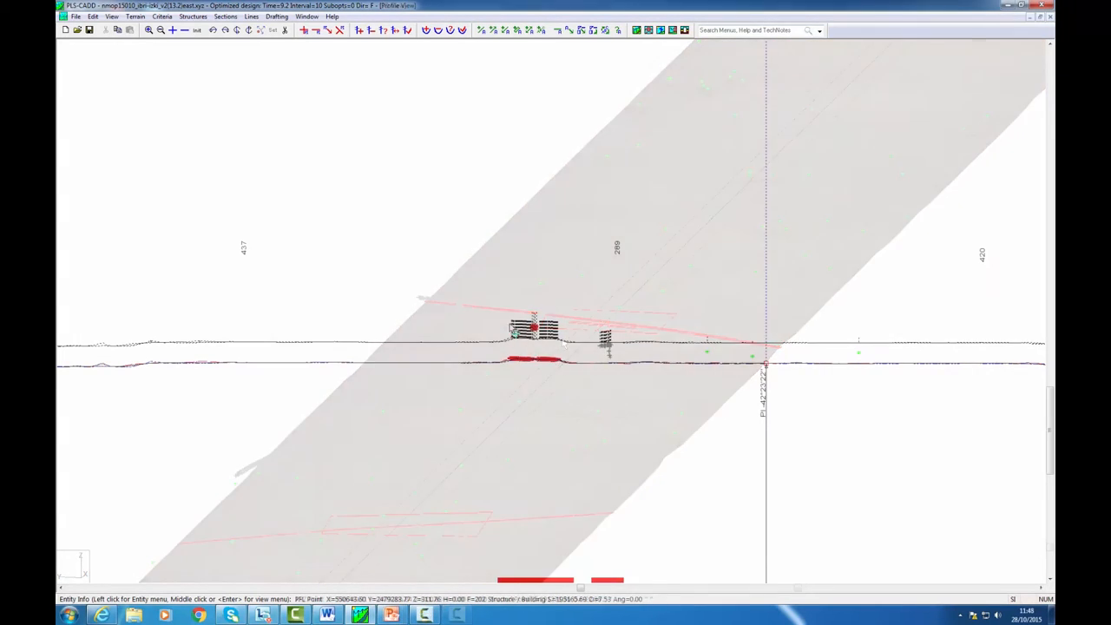
Show the project line's structures and wires from the Lines > Edit dialog
left_click(250, 17)
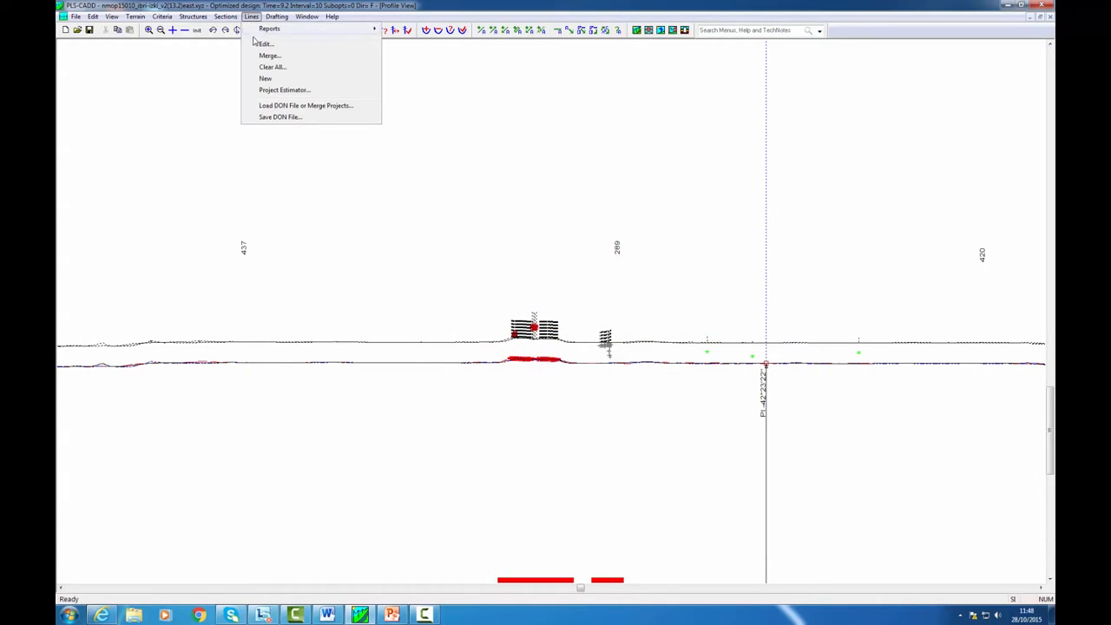
left_click(264, 44)
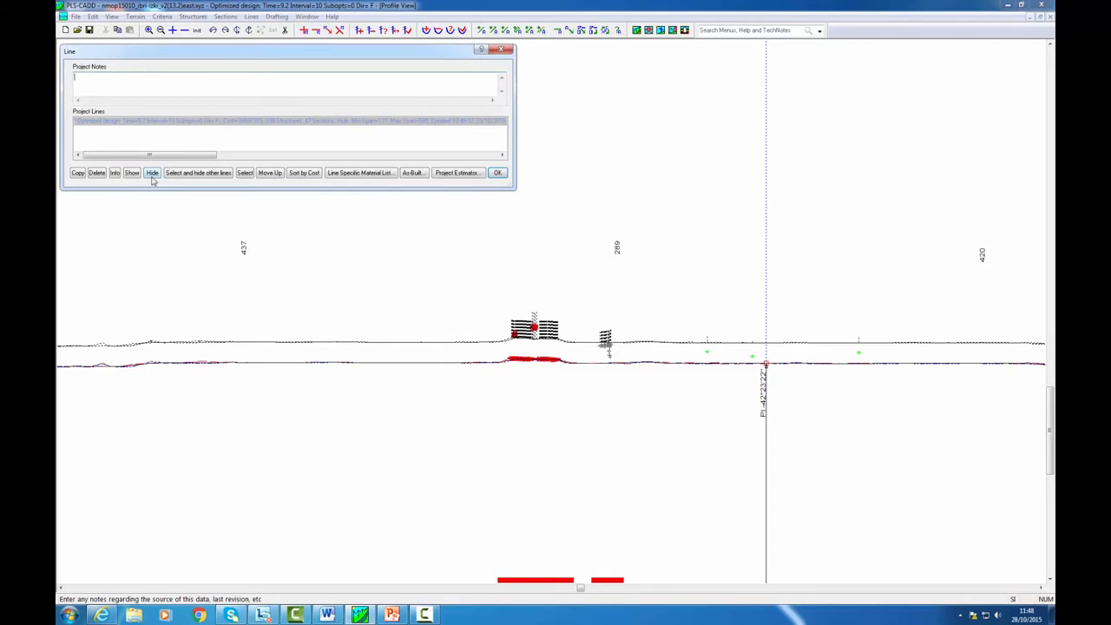
left_click(132, 173)
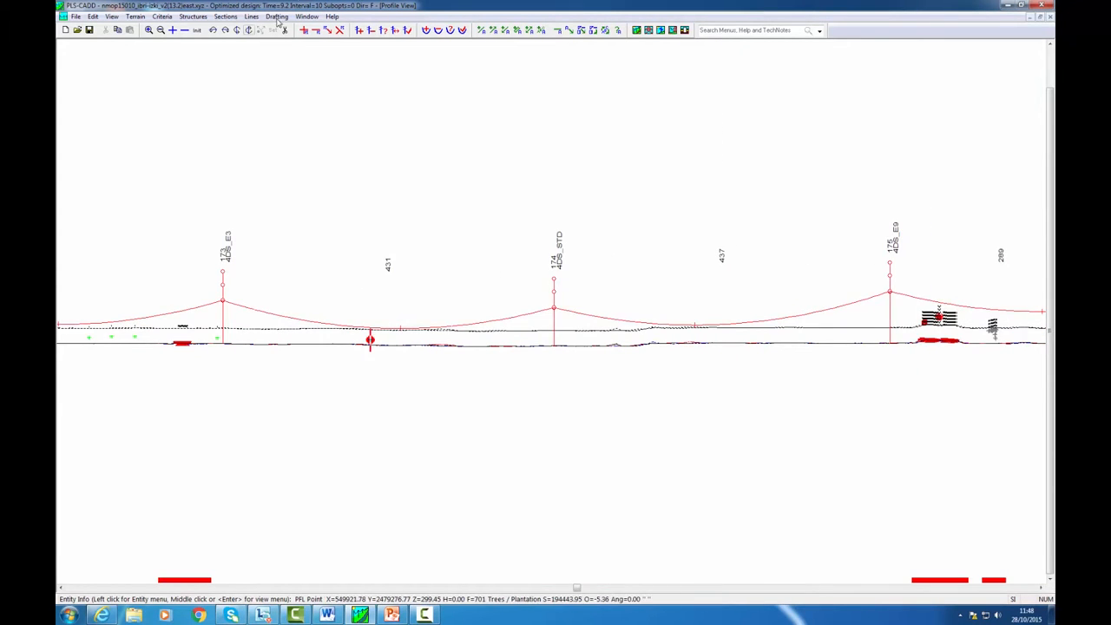
View the line in the 3D window and zoom to a chosen structure
left_click(306, 18)
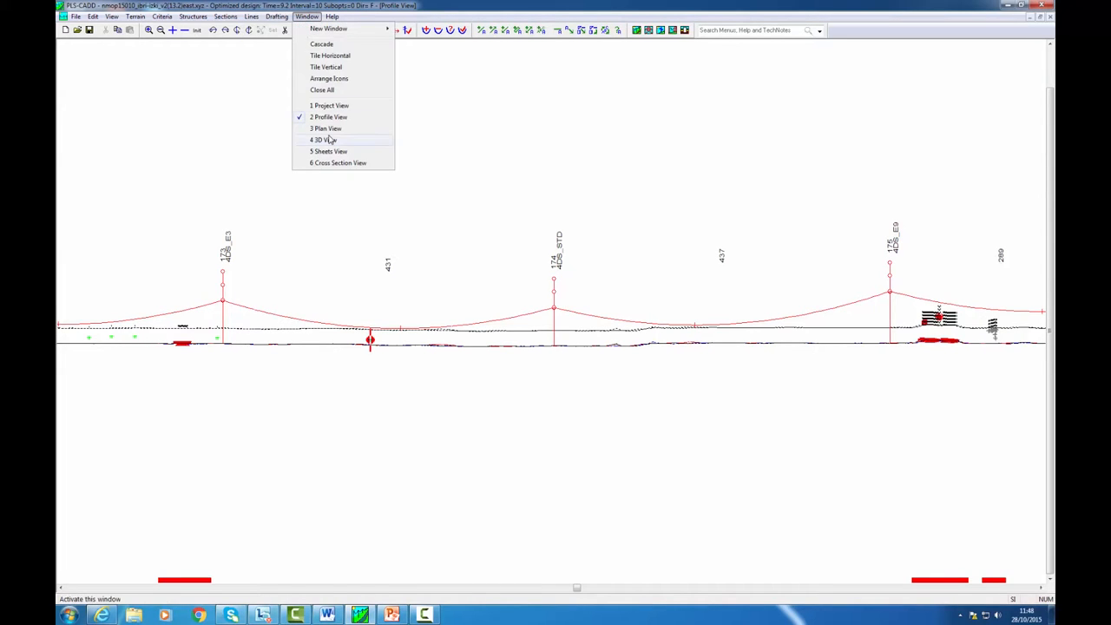
left_click(322, 139)
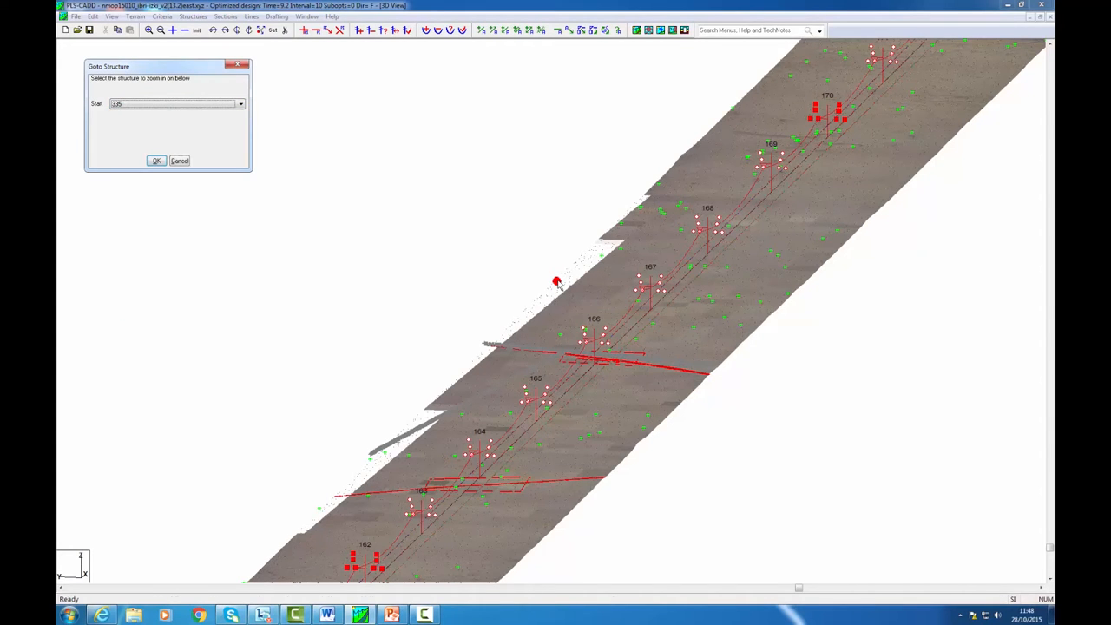
left_click(305, 15)
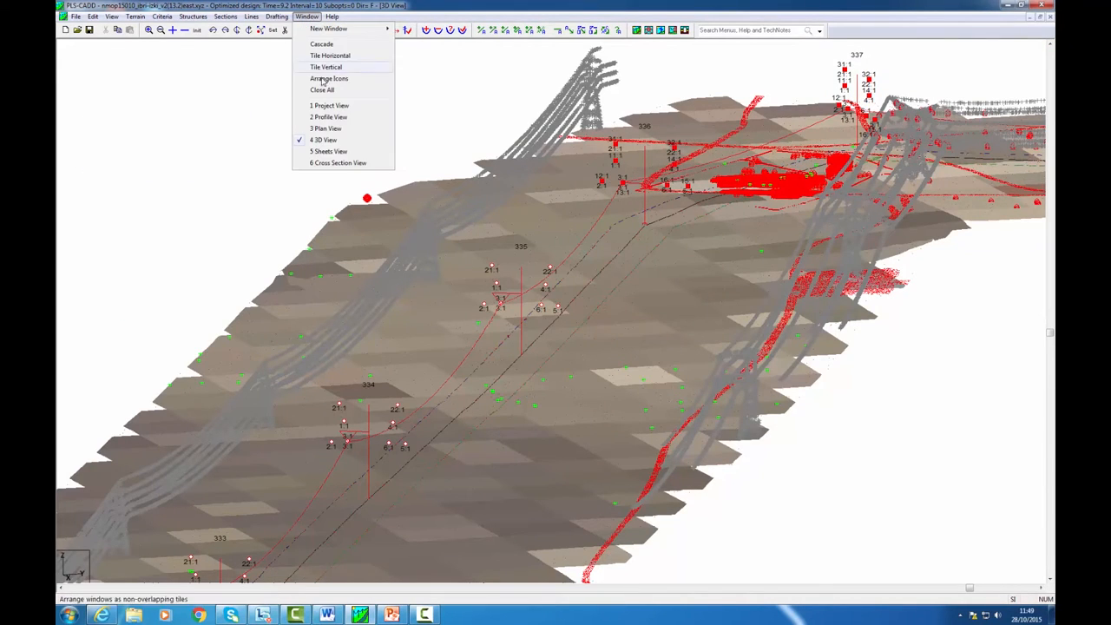
left_click(328, 117)
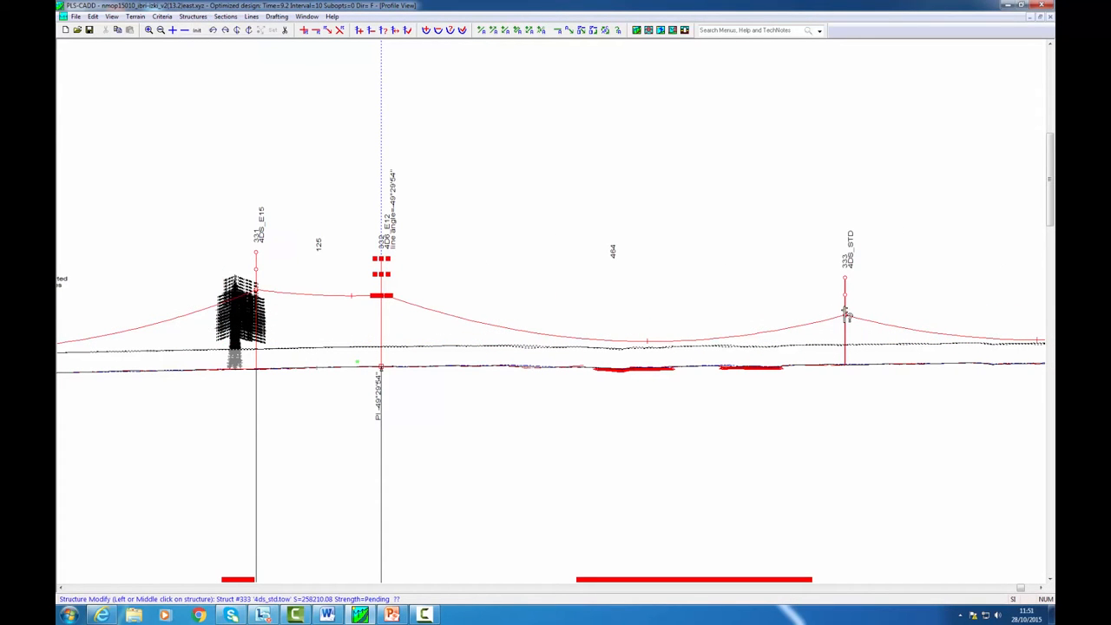
left_click(845, 314)
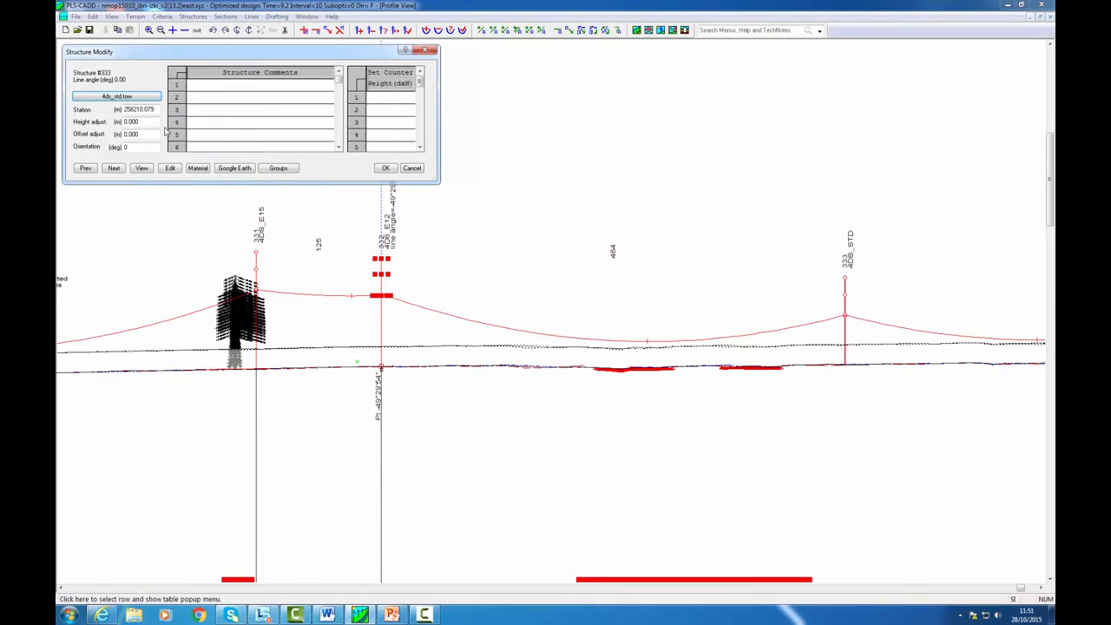
mouse_move(170, 167)
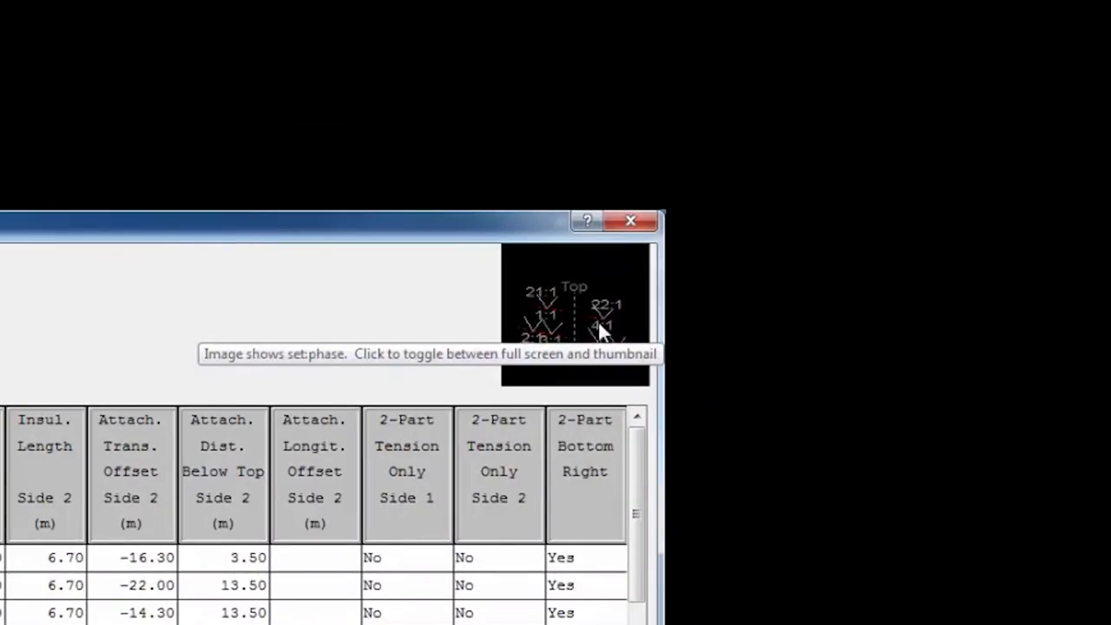
left_click(574, 313)
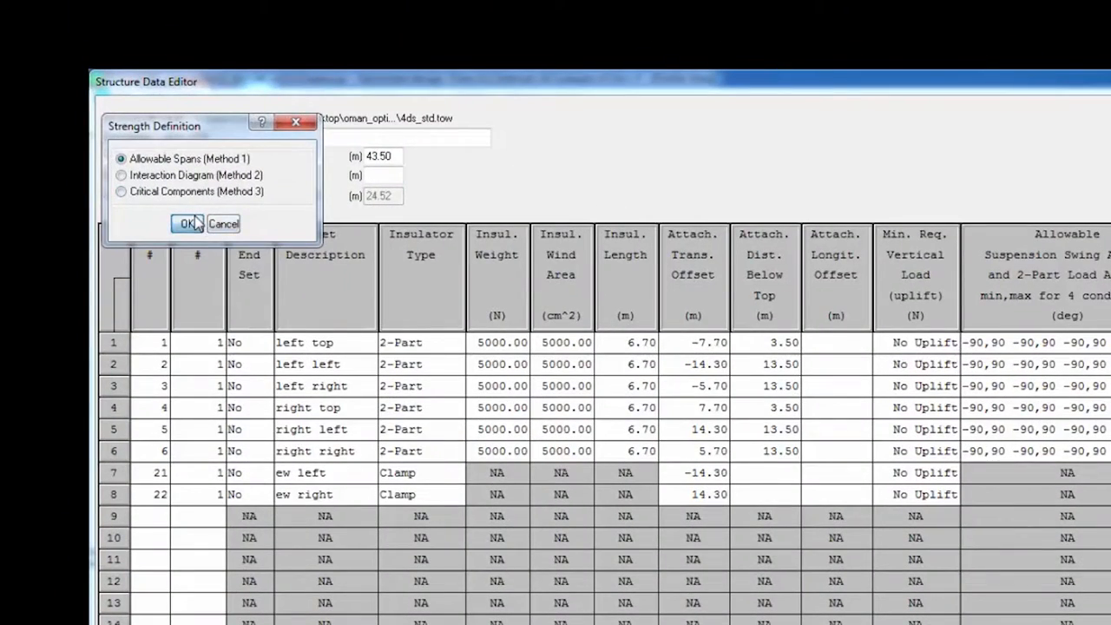
left_click(187, 222)
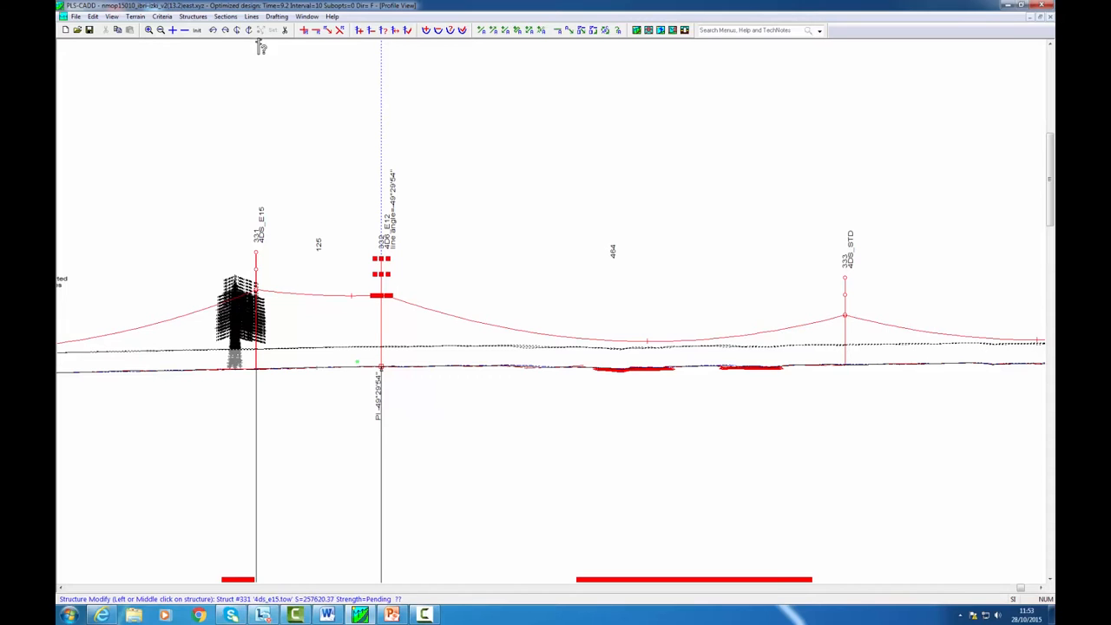
Generate the thermal rating report for structures 1 to 20
left_click(250, 16)
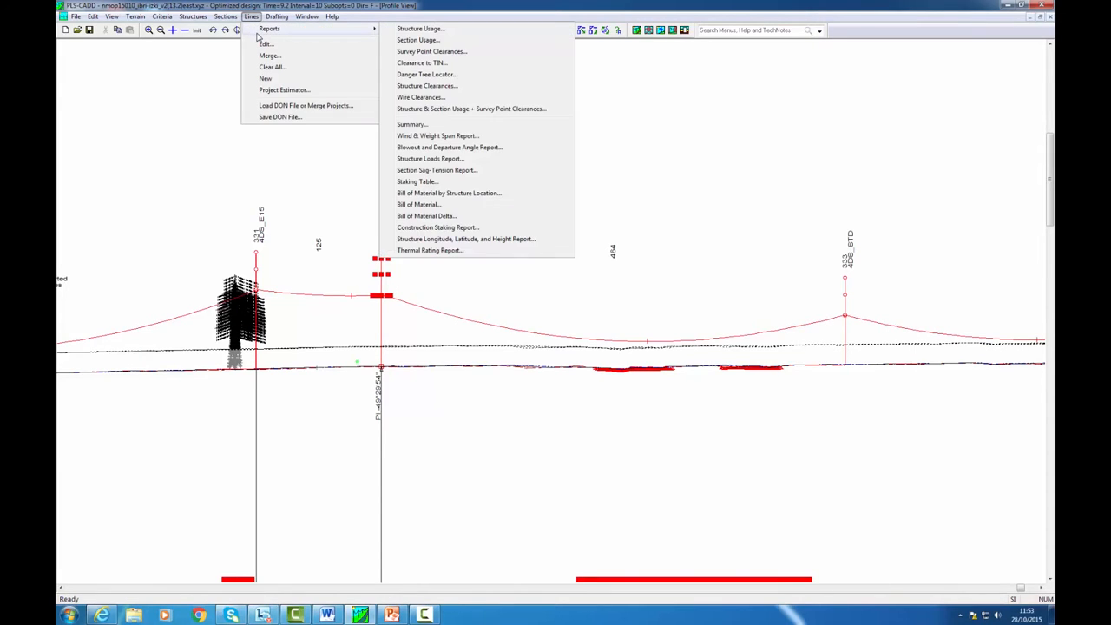
left_click(431, 249)
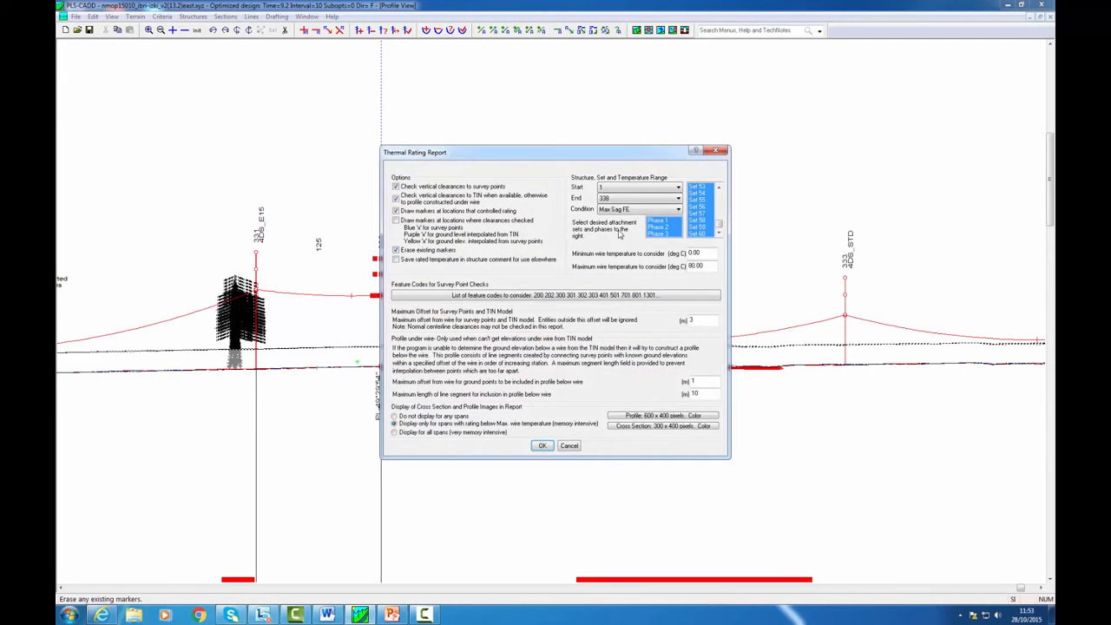
left_click(679, 198)
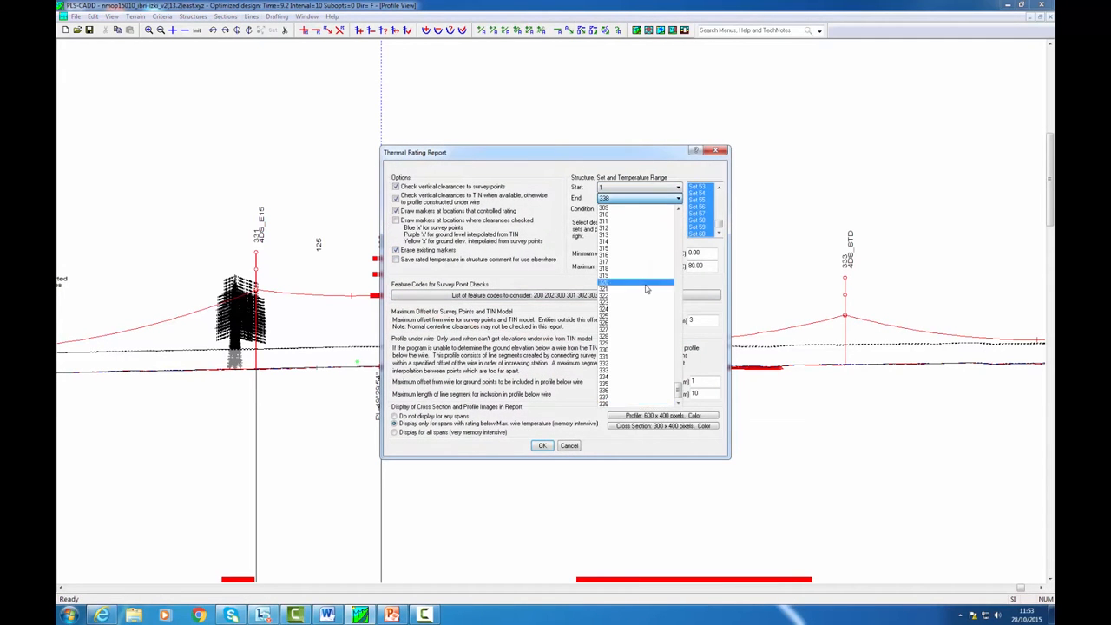
left_click(639, 236)
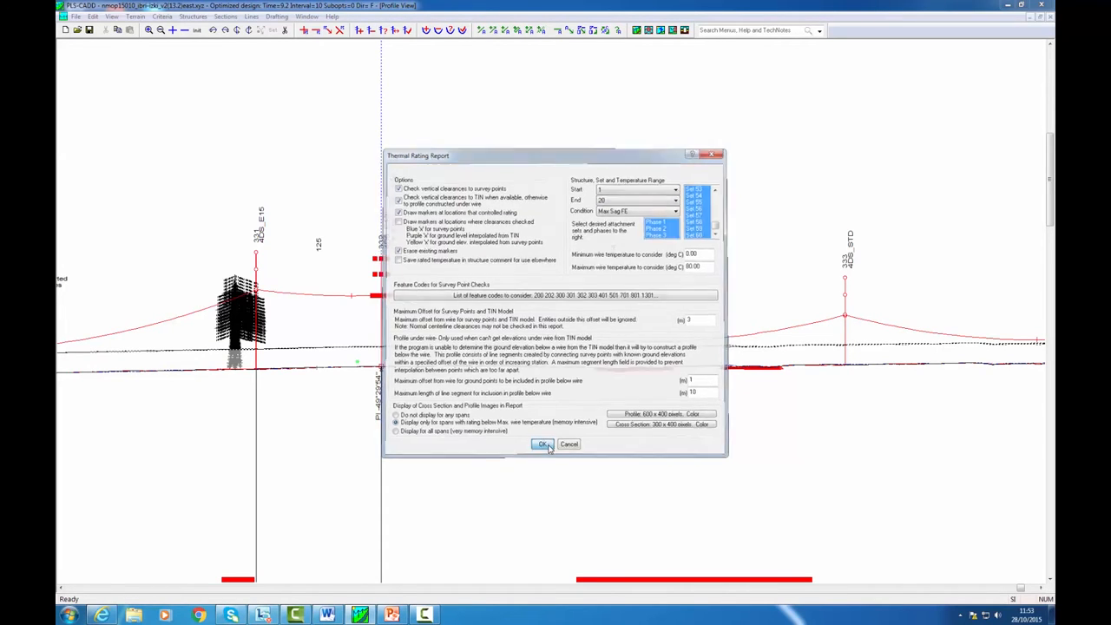
left_click(542, 444)
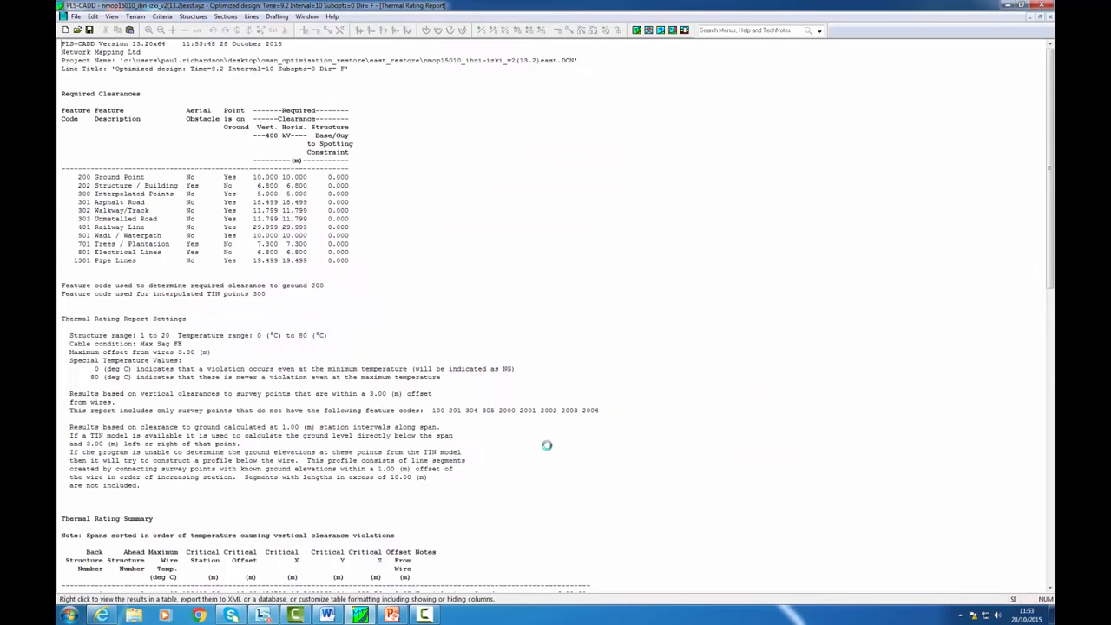
Scroll through the thermal rating summary and detail tables
scroll("down", 3)
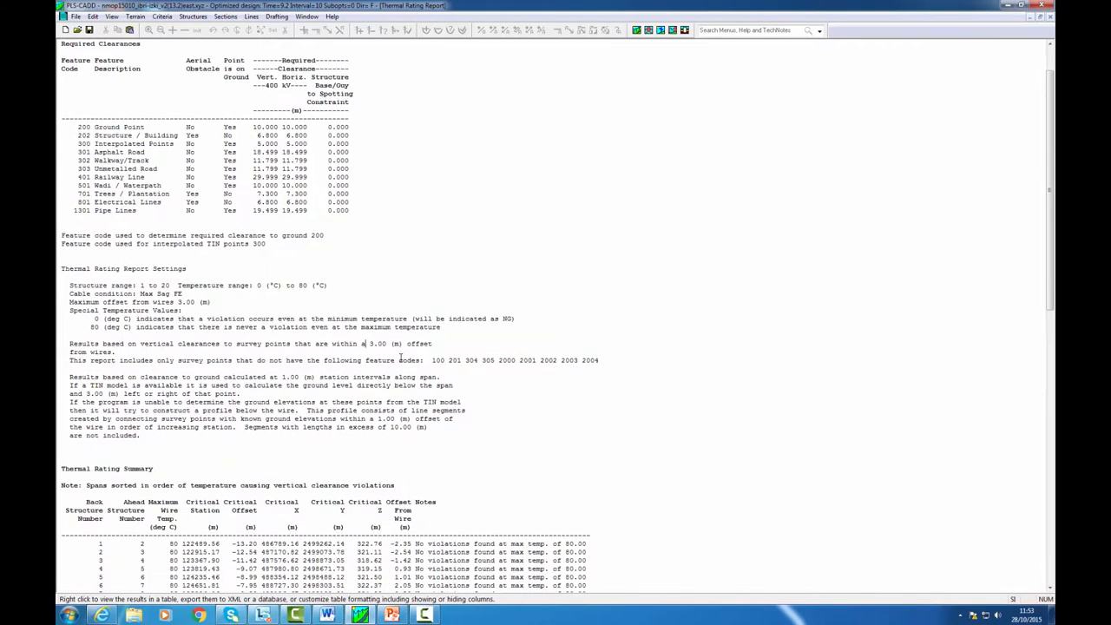
scroll("down", 3)
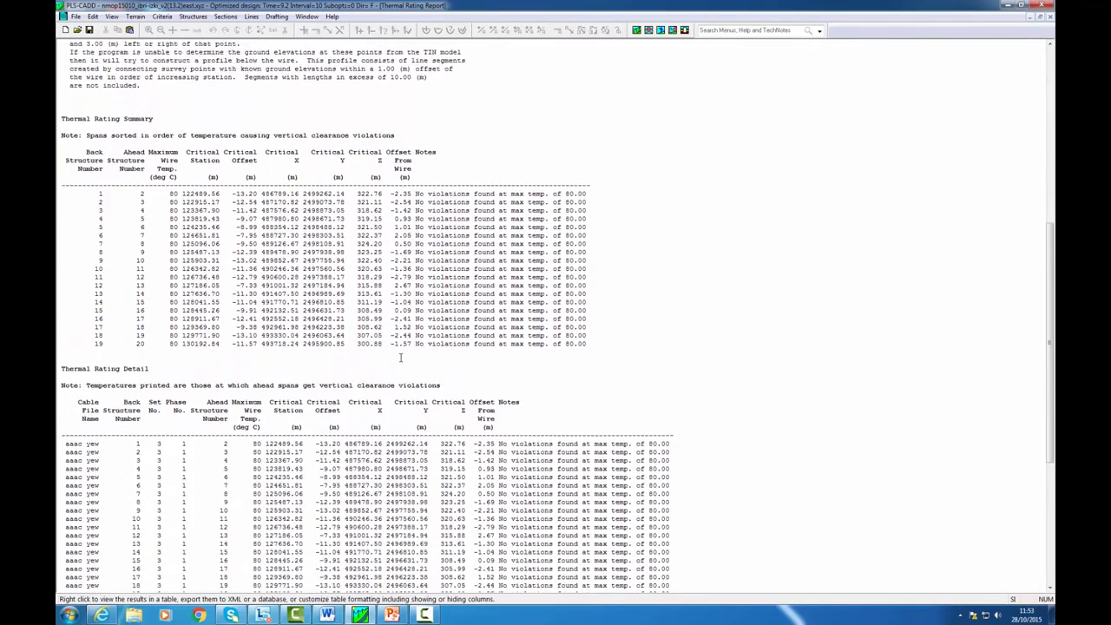
scroll("down", 3)
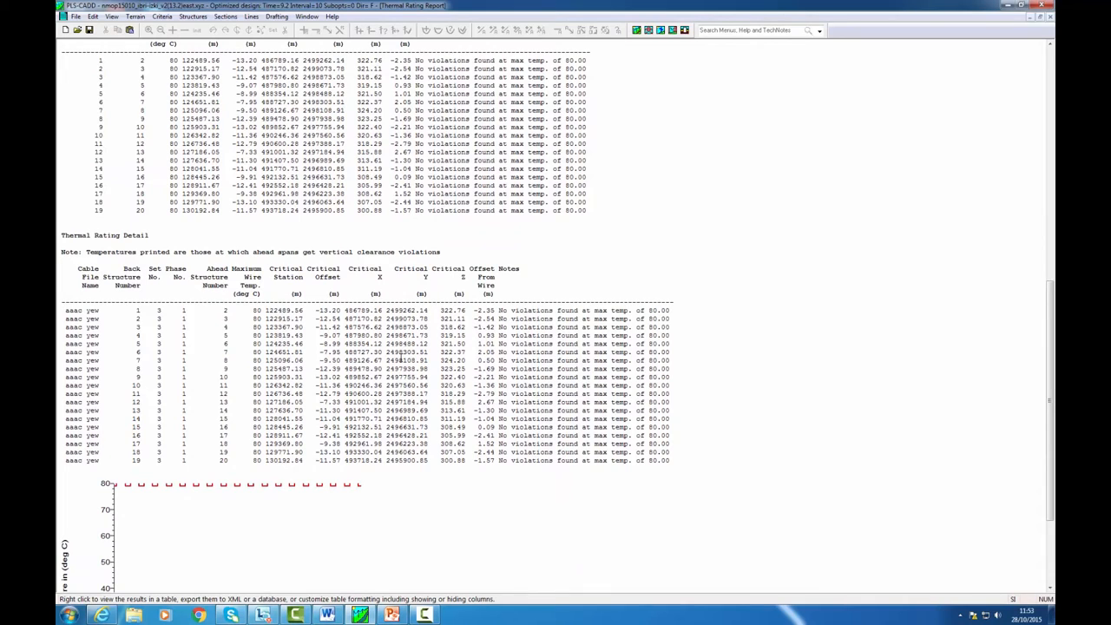
Produce the structure usage graph for structures 1 to 20 via Lines > Reports, then close it
left_click(212, 15)
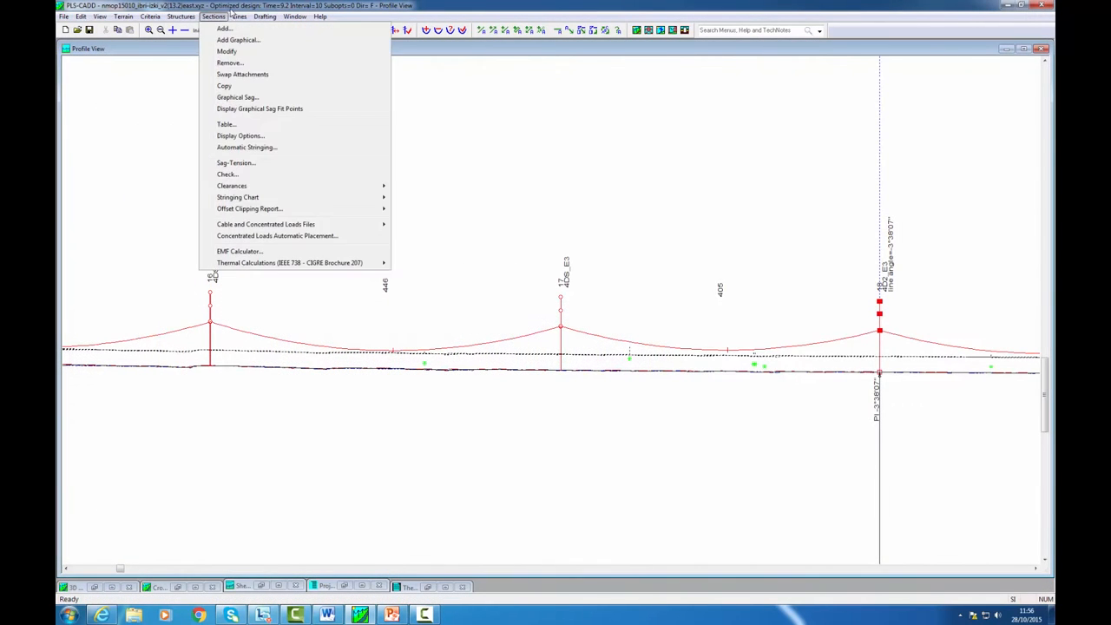
left_click(239, 16)
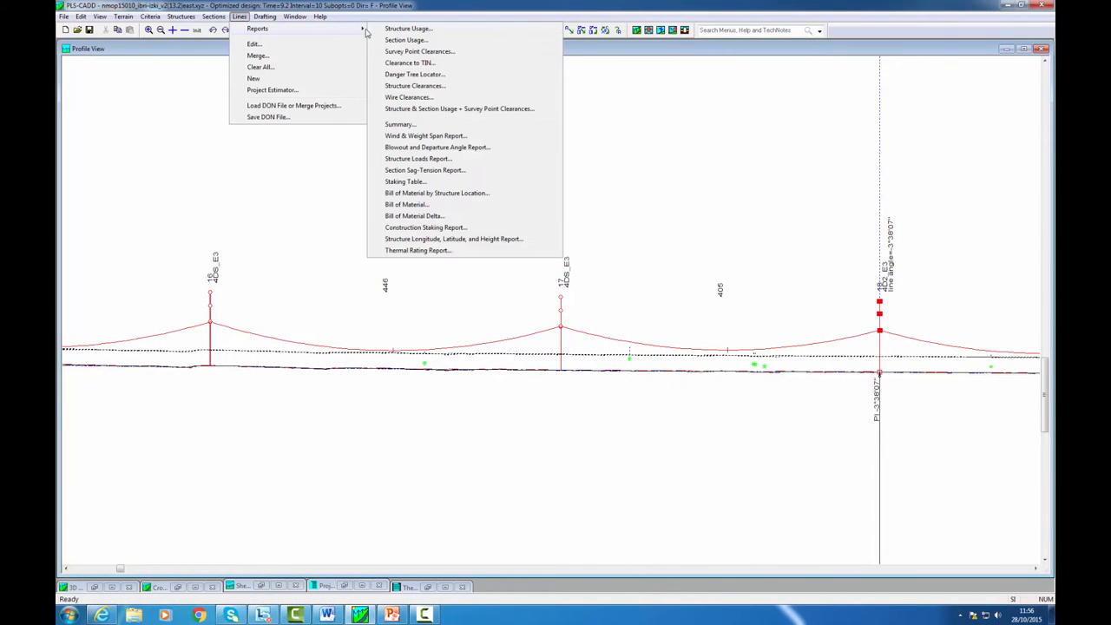
left_click(408, 28)
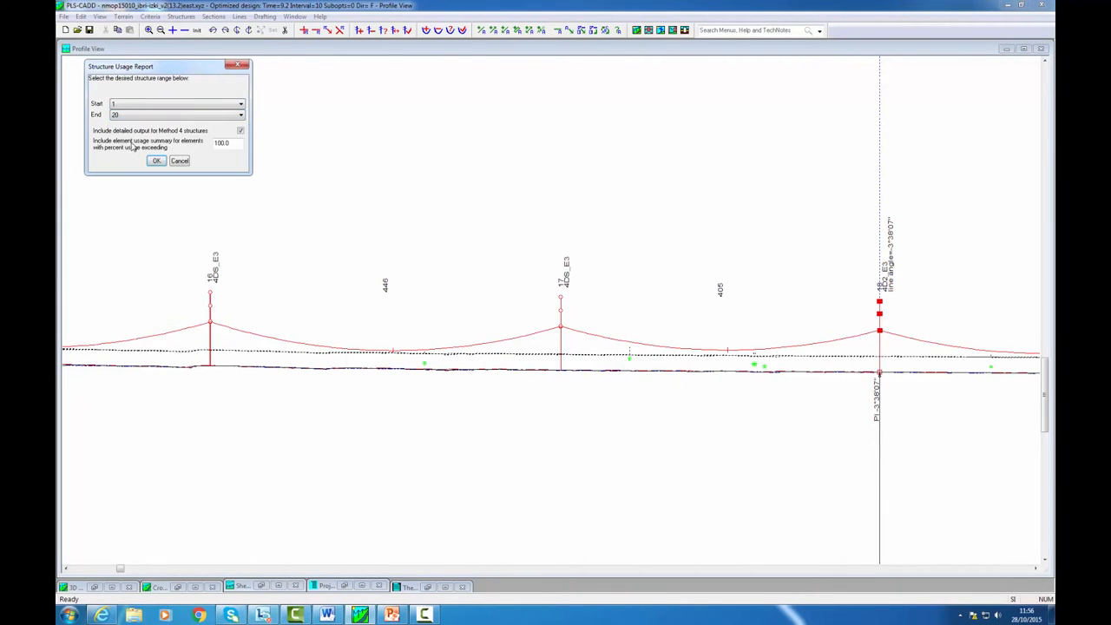
left_click(156, 160)
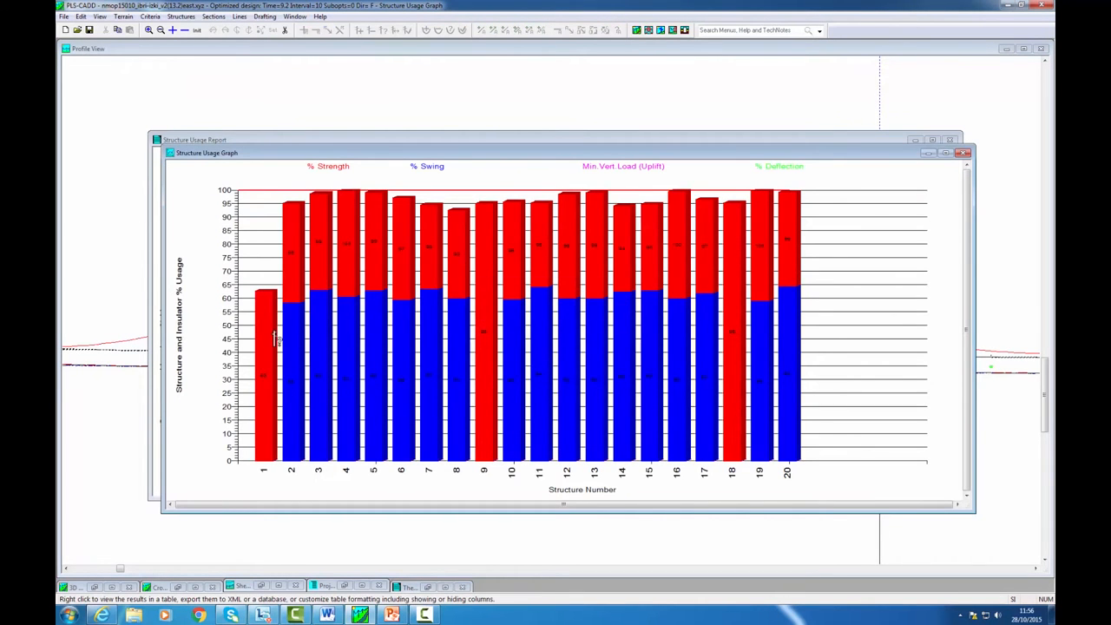
mouse_move(755, 246)
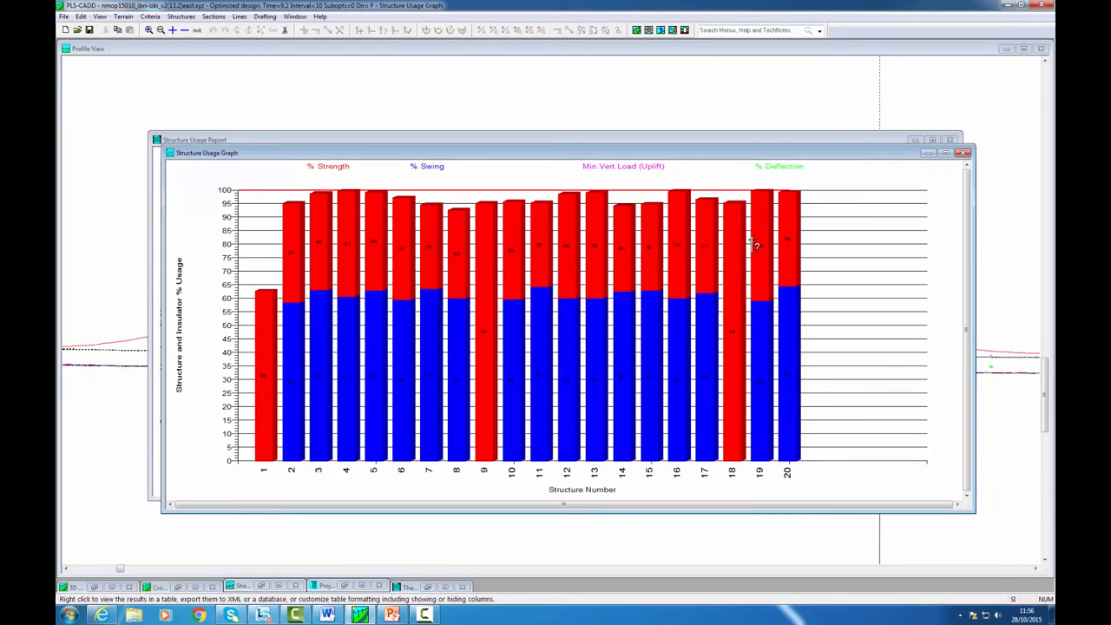
mouse_move(538, 306)
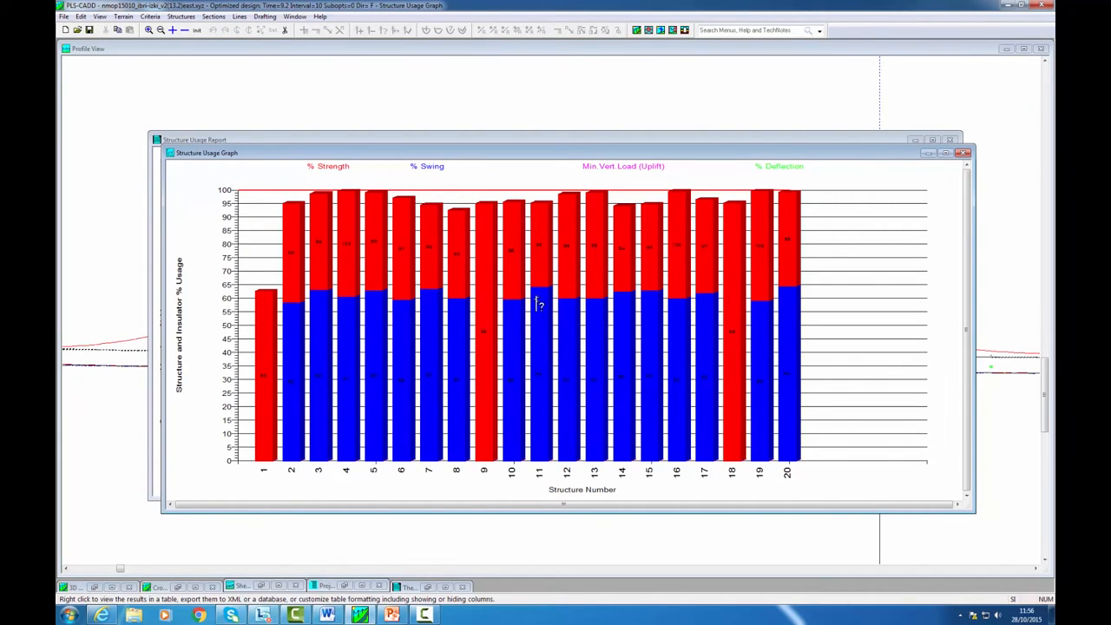
mouse_move(496, 399)
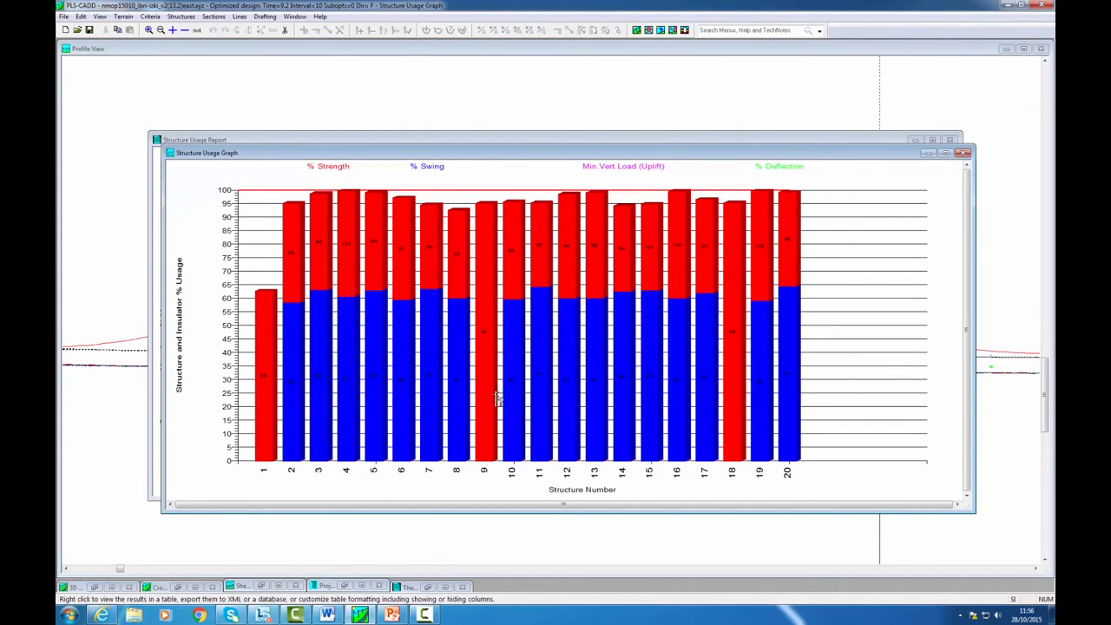
left_click(181, 17)
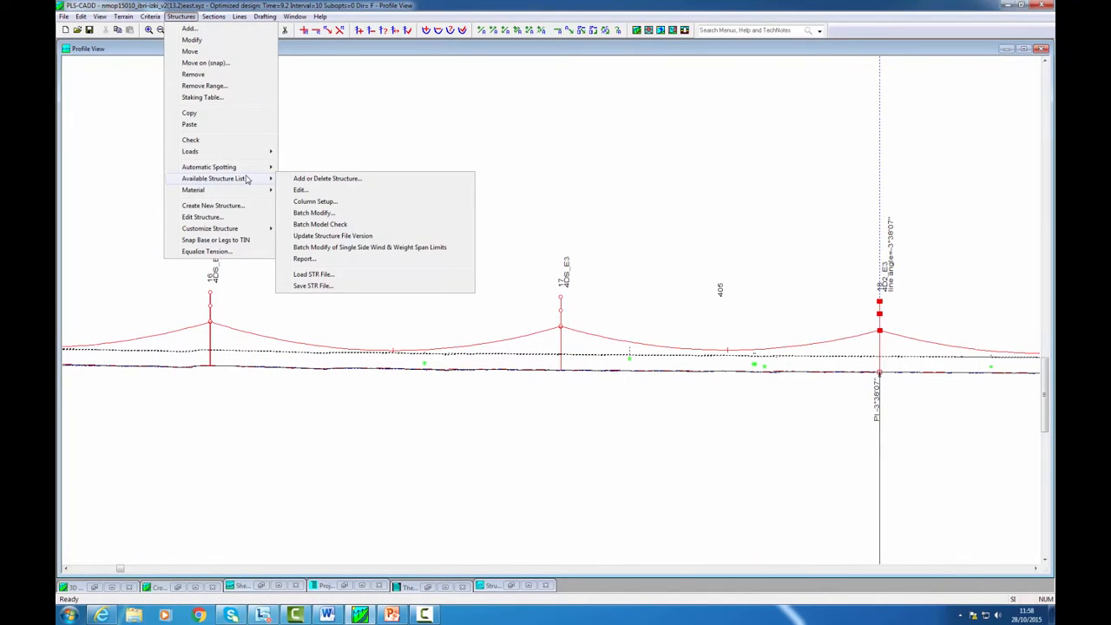
left_click(326, 177)
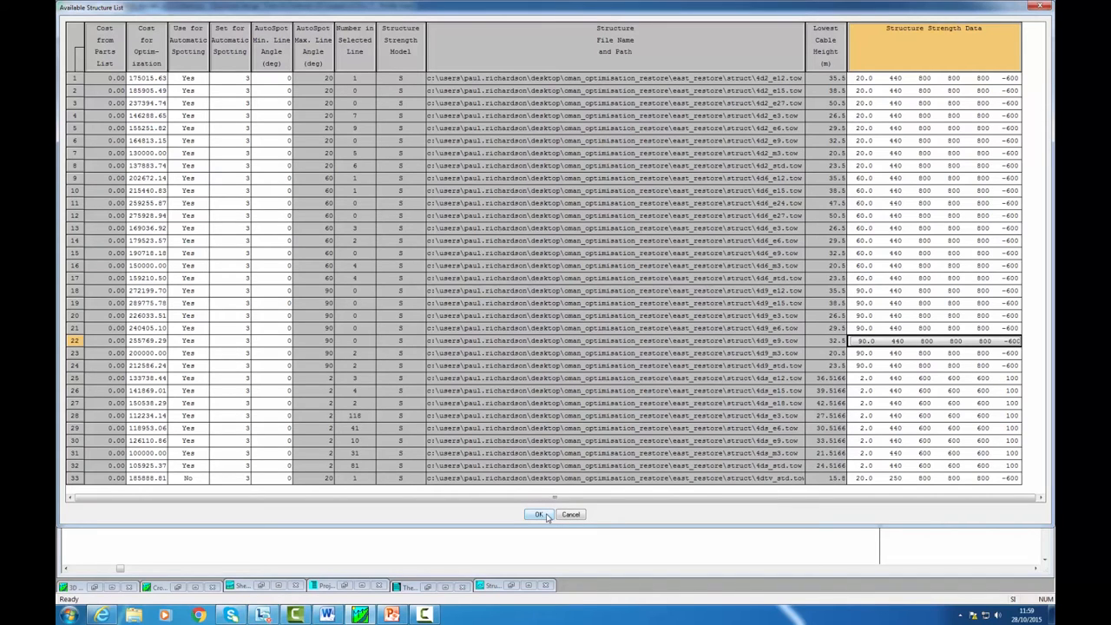
left_click(354, 340)
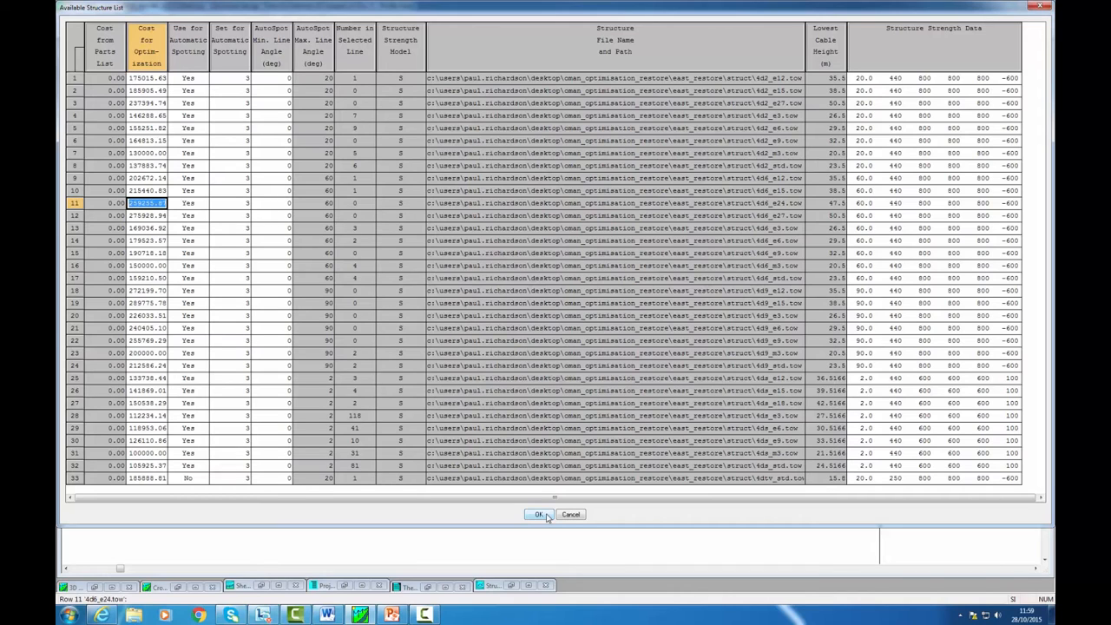
left_click(538, 514)
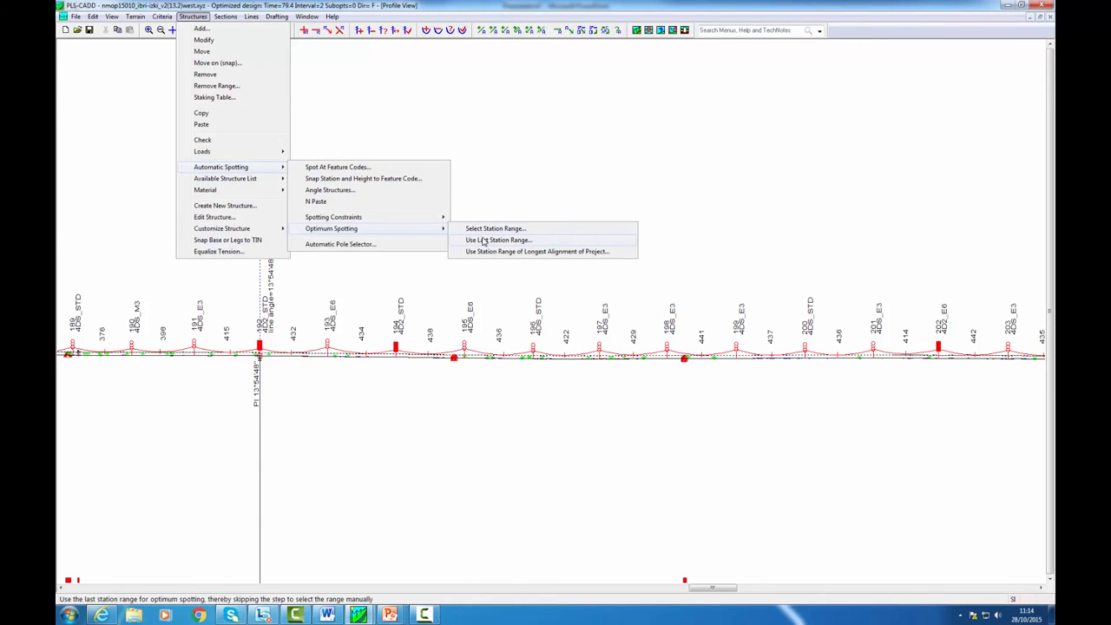
Run optimum spotting over the last station range and highlight the total cost of structures spotted
left_click(500, 240)
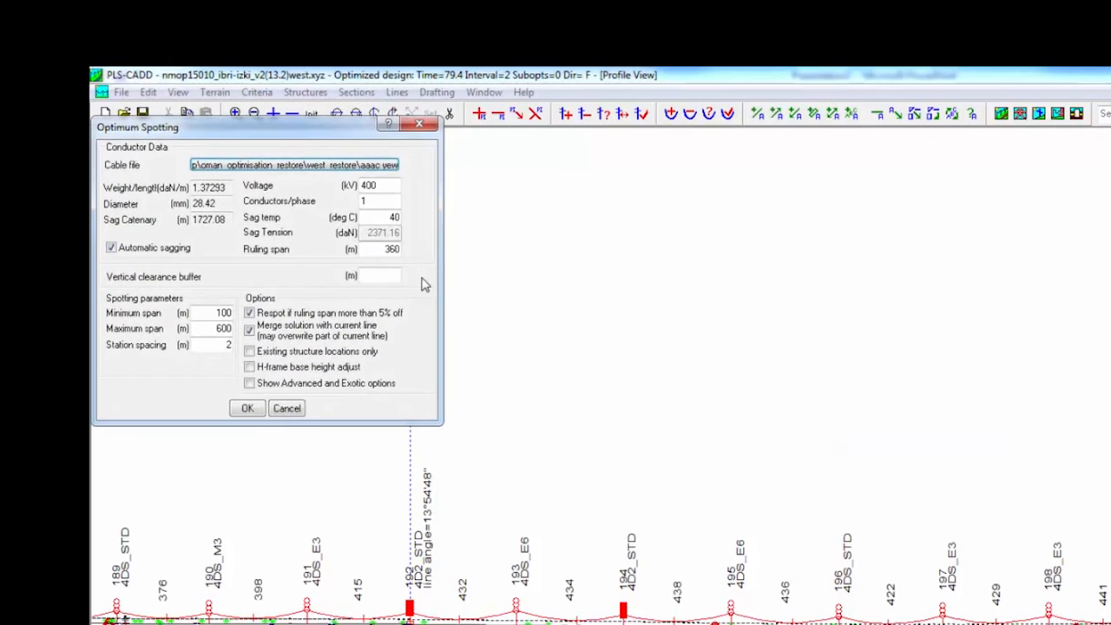
mouse_move(384, 216)
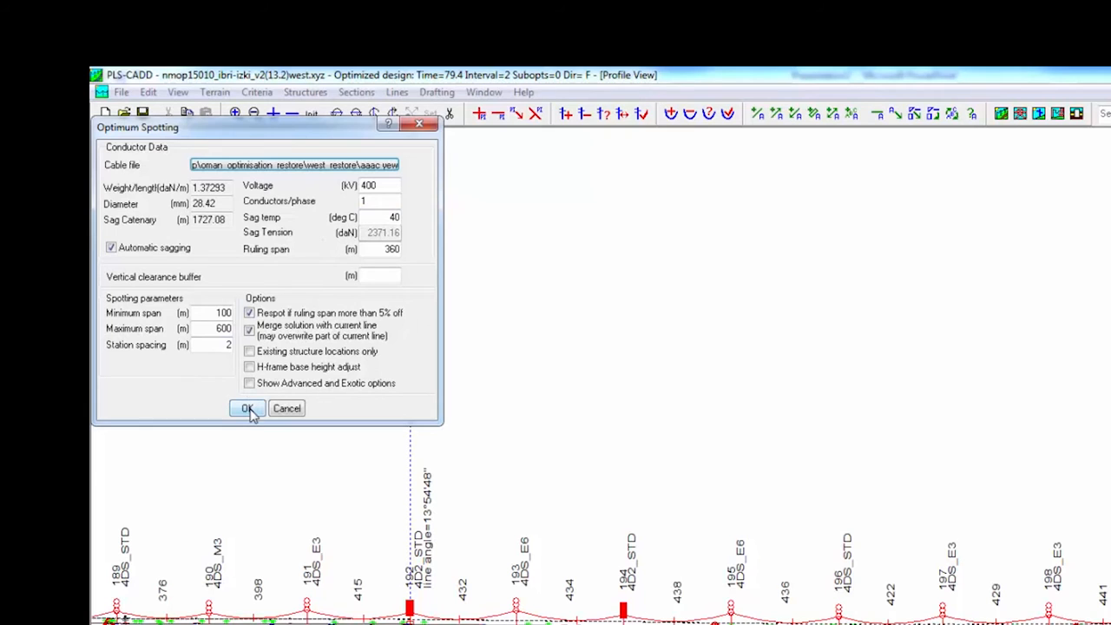
left_click(247, 408)
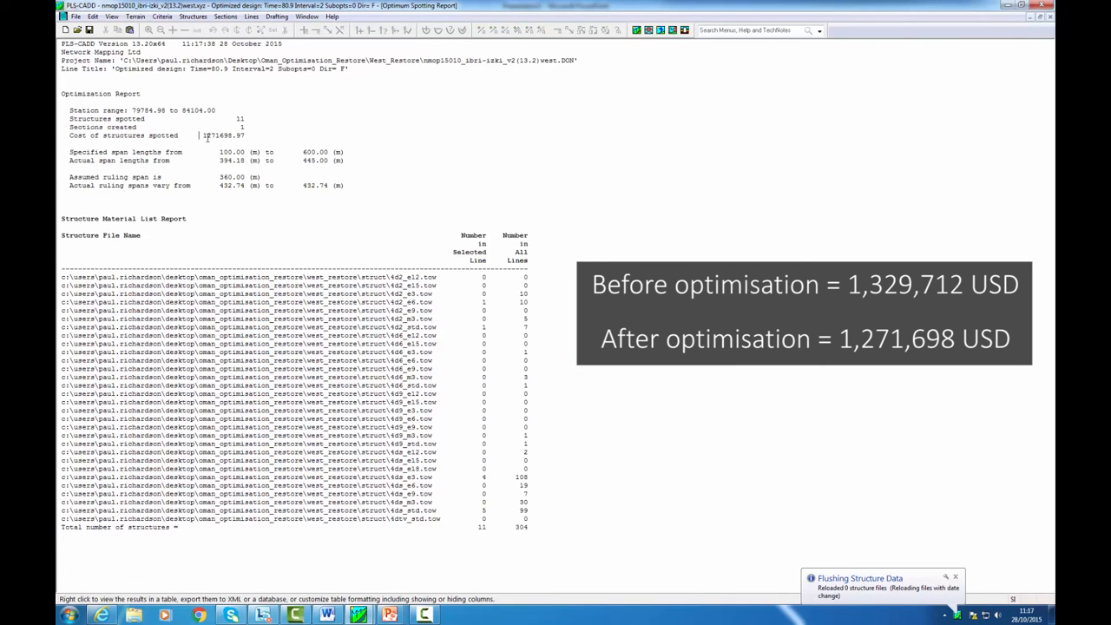
double_click(223, 135)
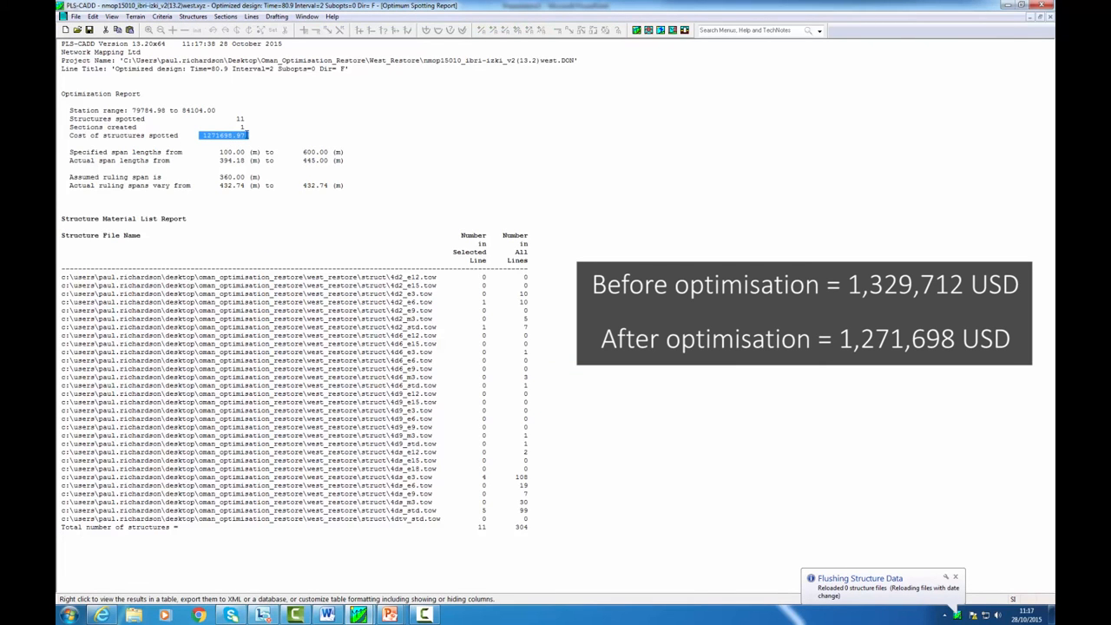